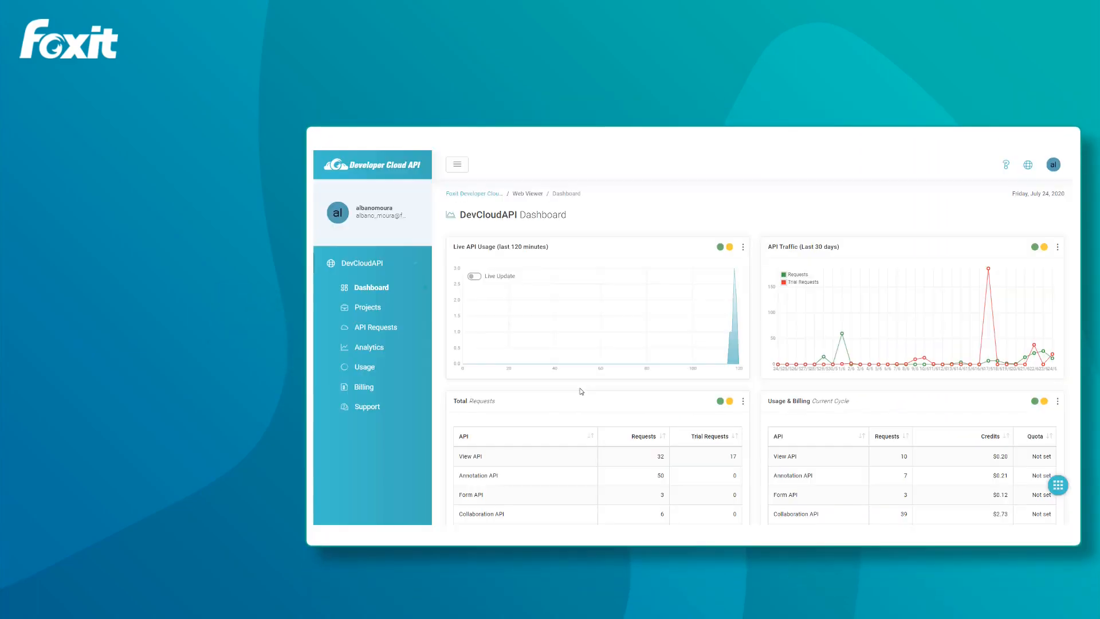
{"action": "mouse_move", "coordinate": [366, 307]}
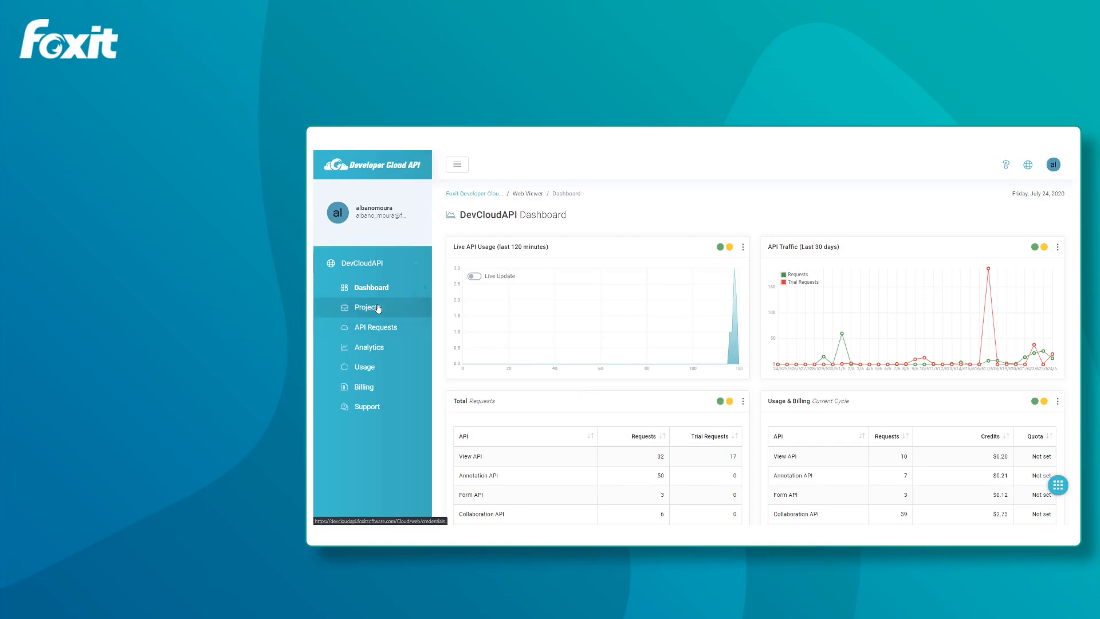
Go to the Projects page listing the two existing projects and their keys
{"action": "left_click", "coordinate": [368, 307]}
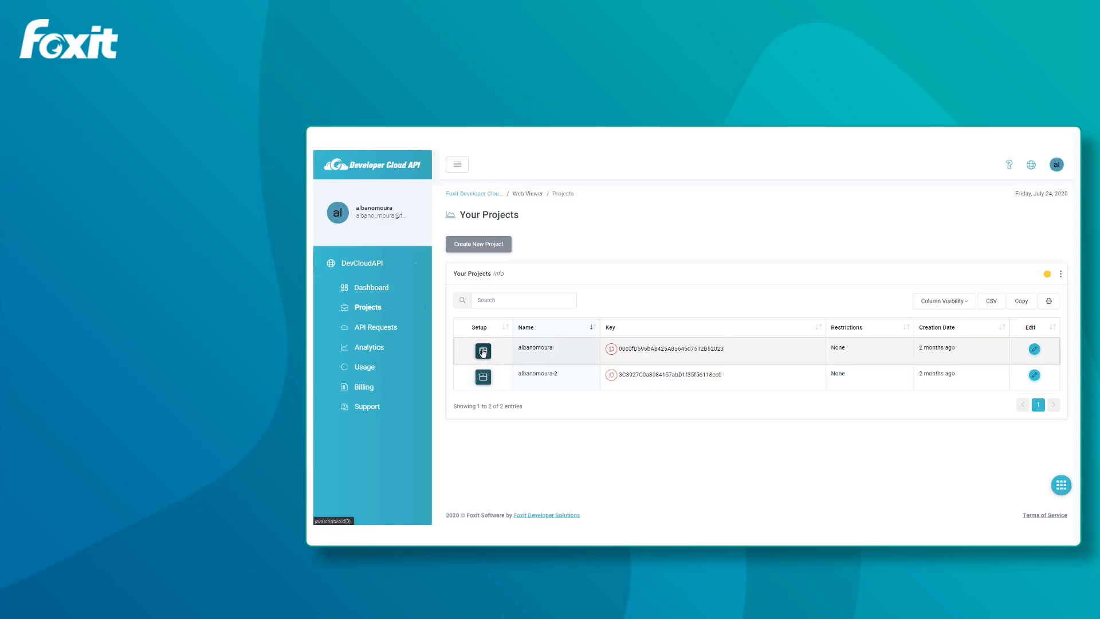
Open the first project's setup, get the hosted View API link, and preview the default viewer
{"action": "left_click", "coordinate": [484, 351]}
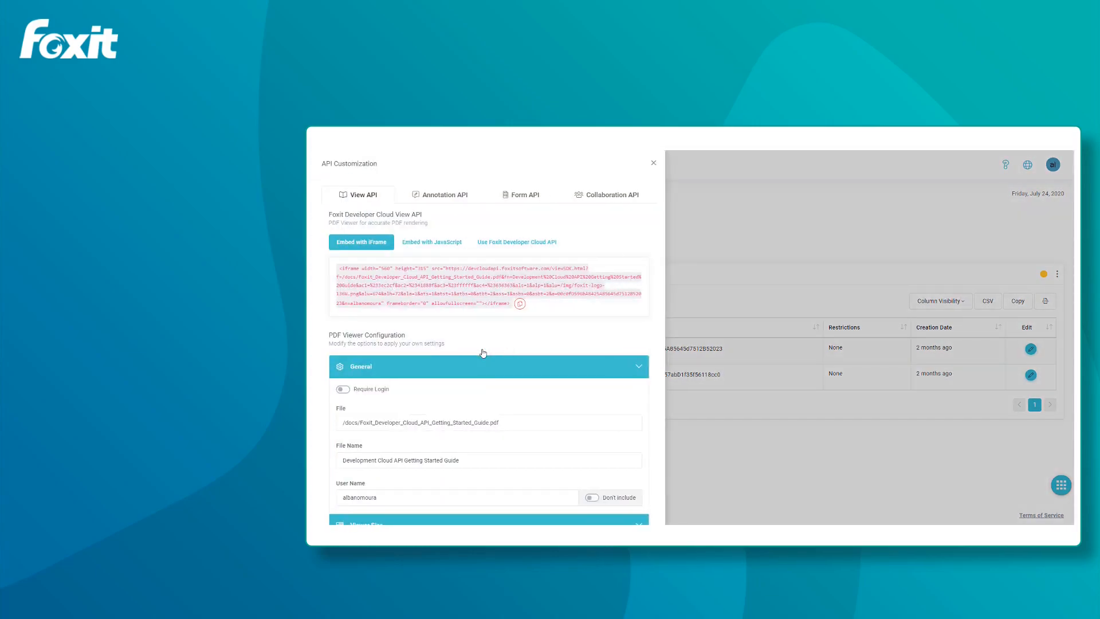
{"action": "mouse_move", "coordinate": [446, 239]}
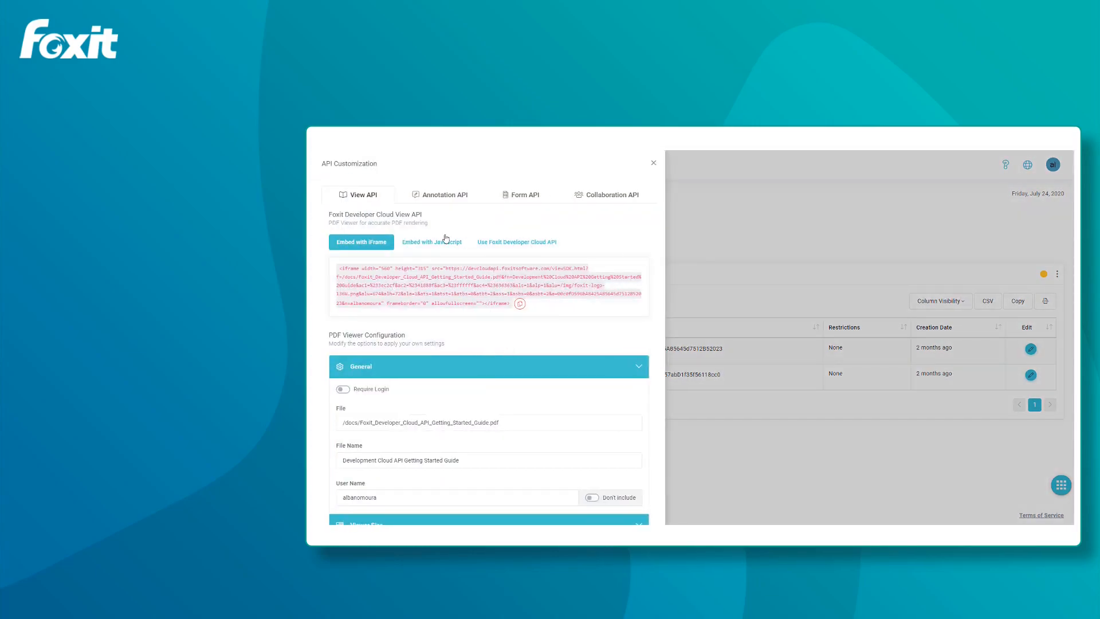
{"action": "mouse_move", "coordinate": [516, 241]}
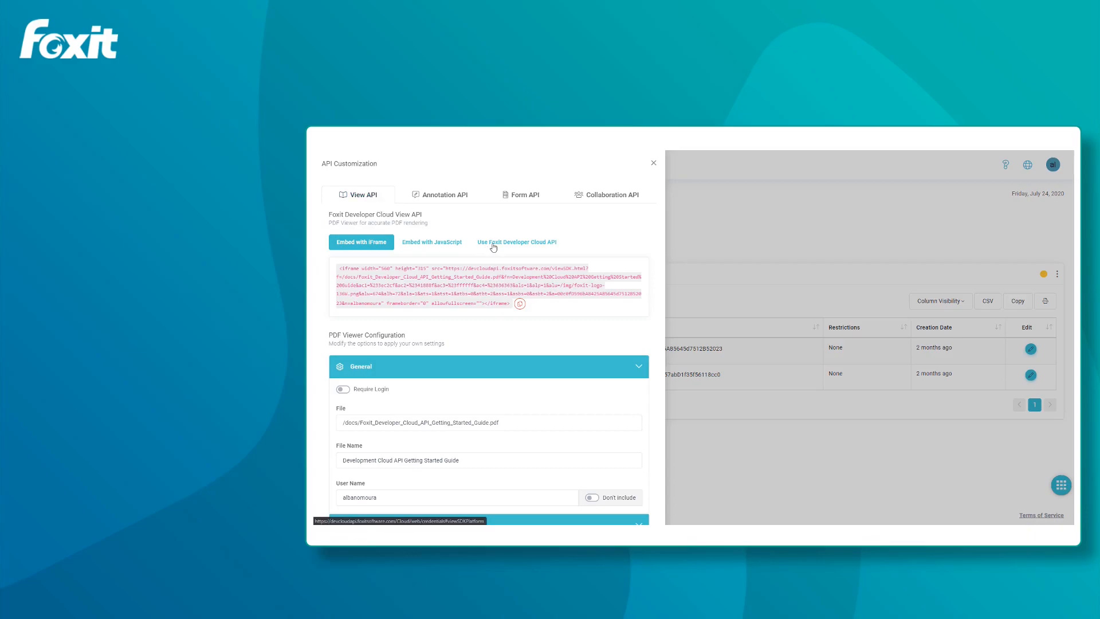
{"action": "left_click", "coordinate": [516, 241]}
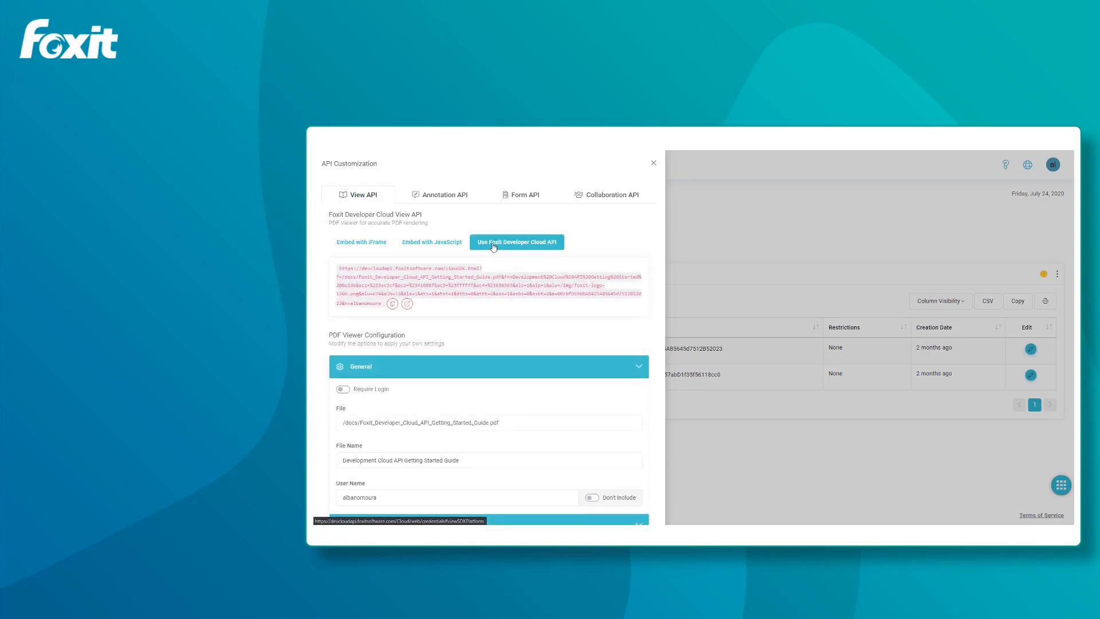
{"action": "left_click", "coordinate": [406, 303]}
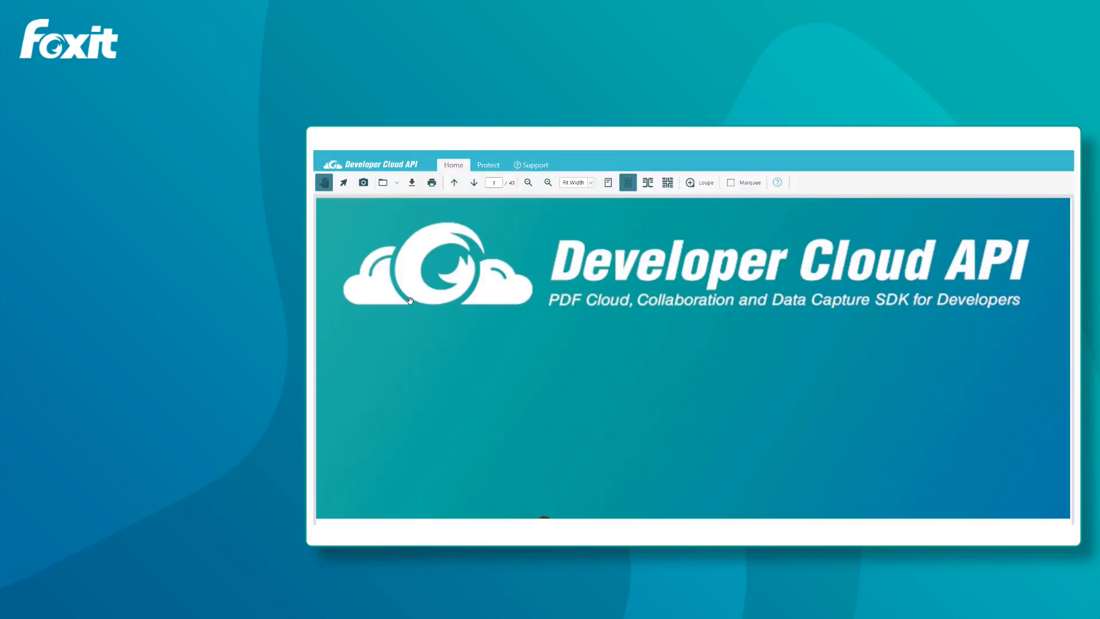
{"action": "mouse_move", "coordinate": [505, 411]}
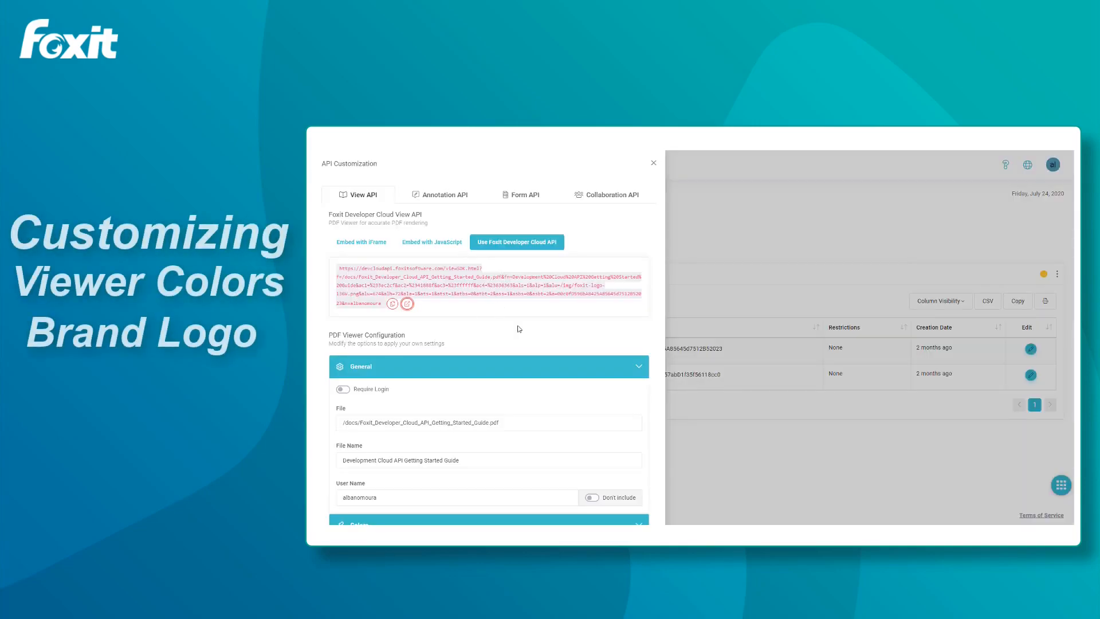
Edit the primary, secondary, tertiary and active text colours toward a white, orange and grey scheme
{"action": "scroll", "scroll_direction": "down", "scroll_amount": 3}
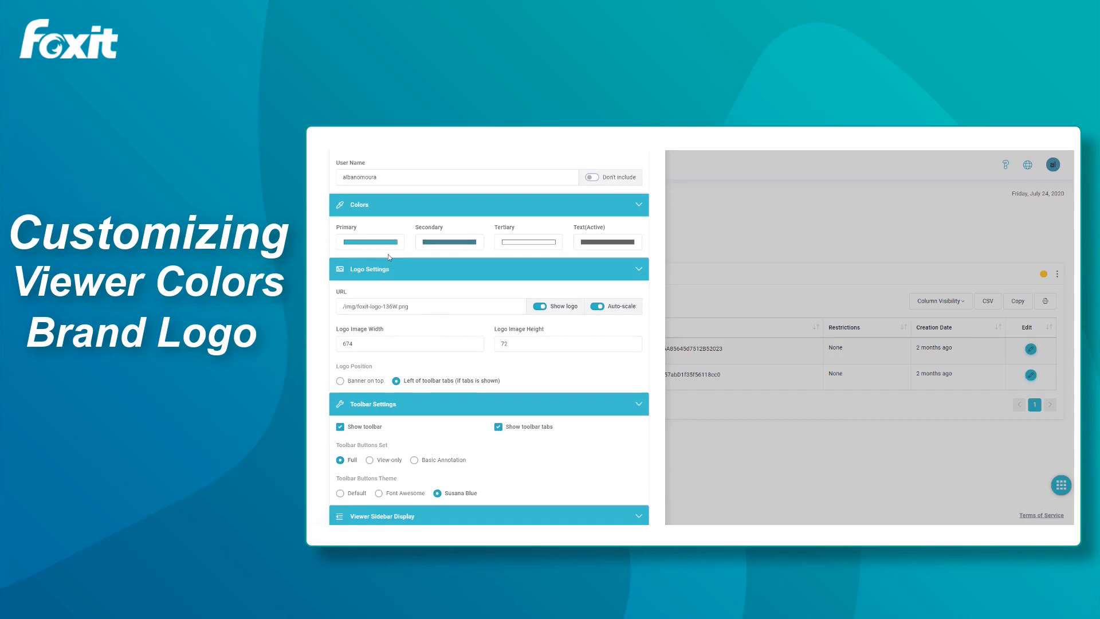
{"action": "left_click", "coordinate": [370, 242]}
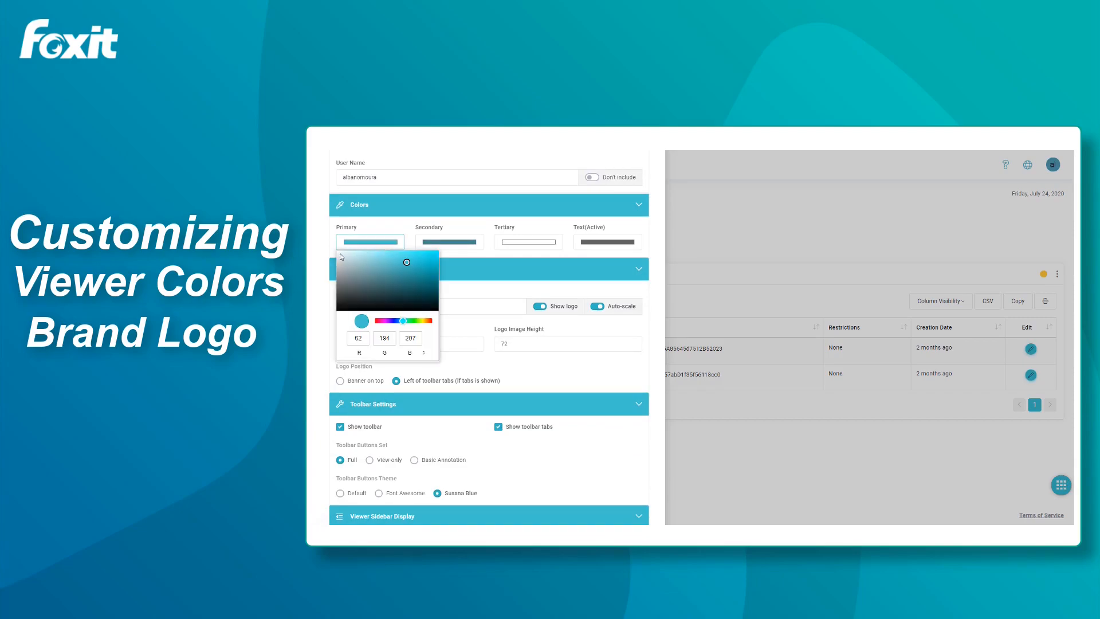
{"action": "left_click", "coordinate": [449, 241]}
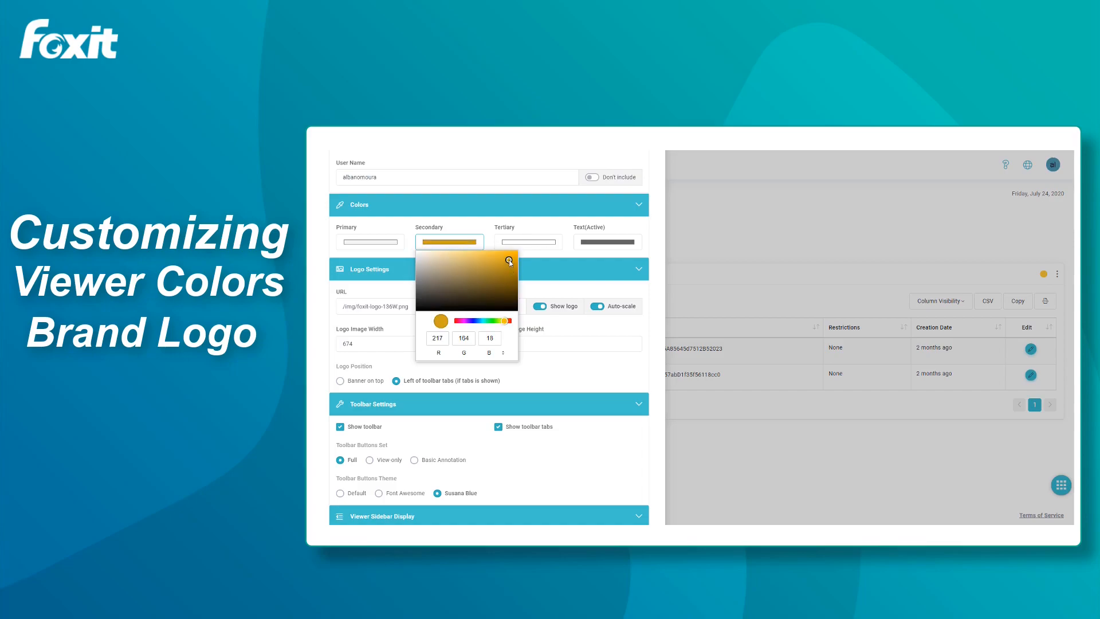
{"action": "left_click", "coordinate": [527, 241]}
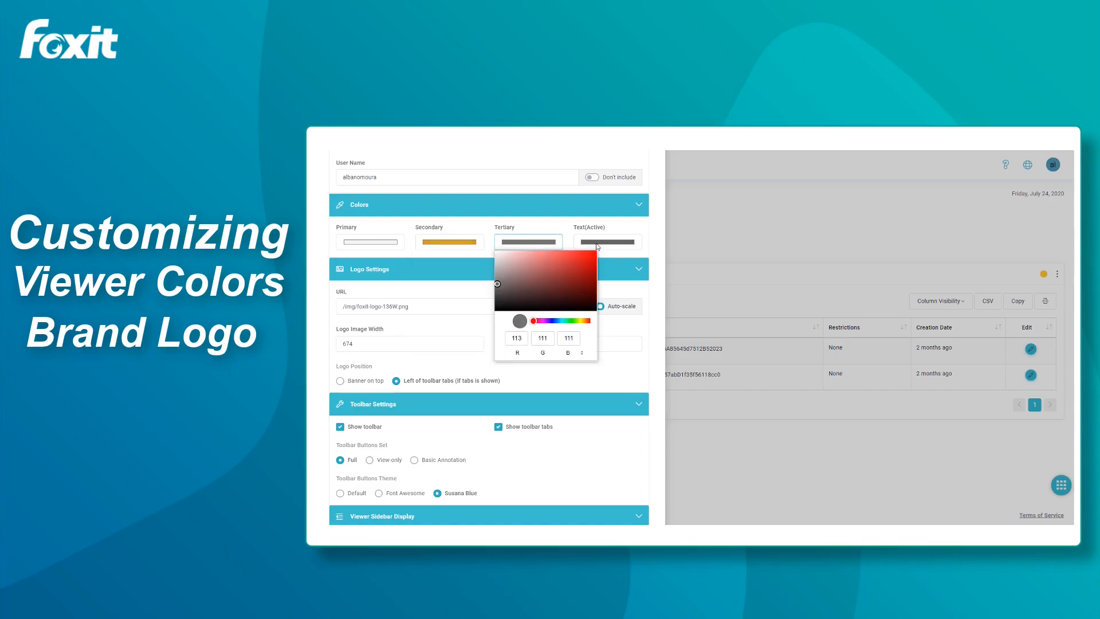
{"action": "left_click", "coordinate": [606, 242]}
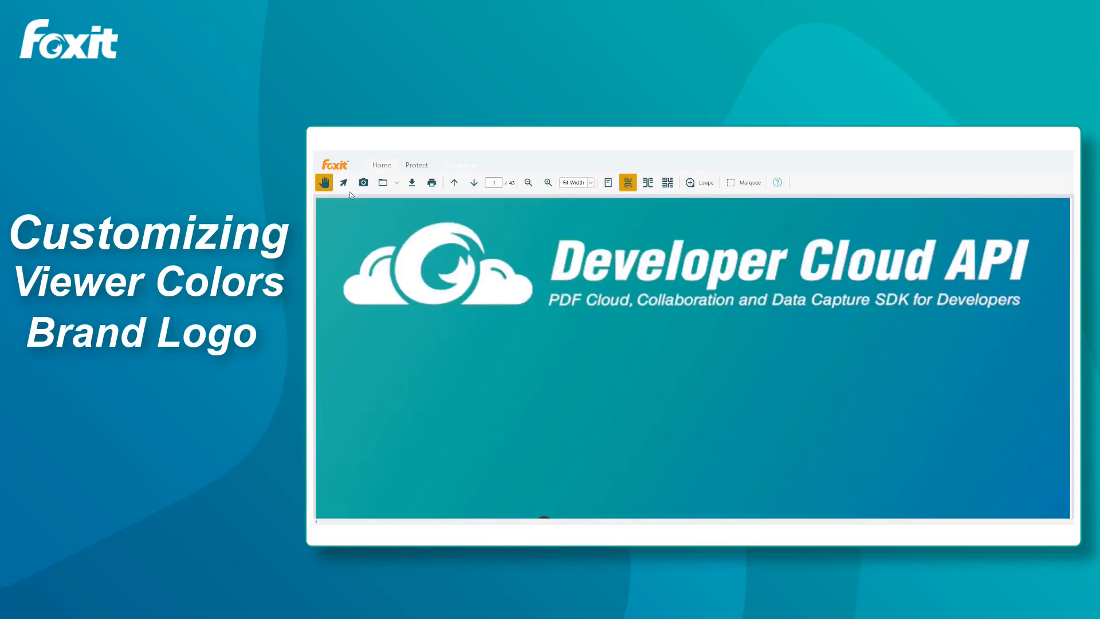
{"action": "left_click", "coordinate": [743, 182]}
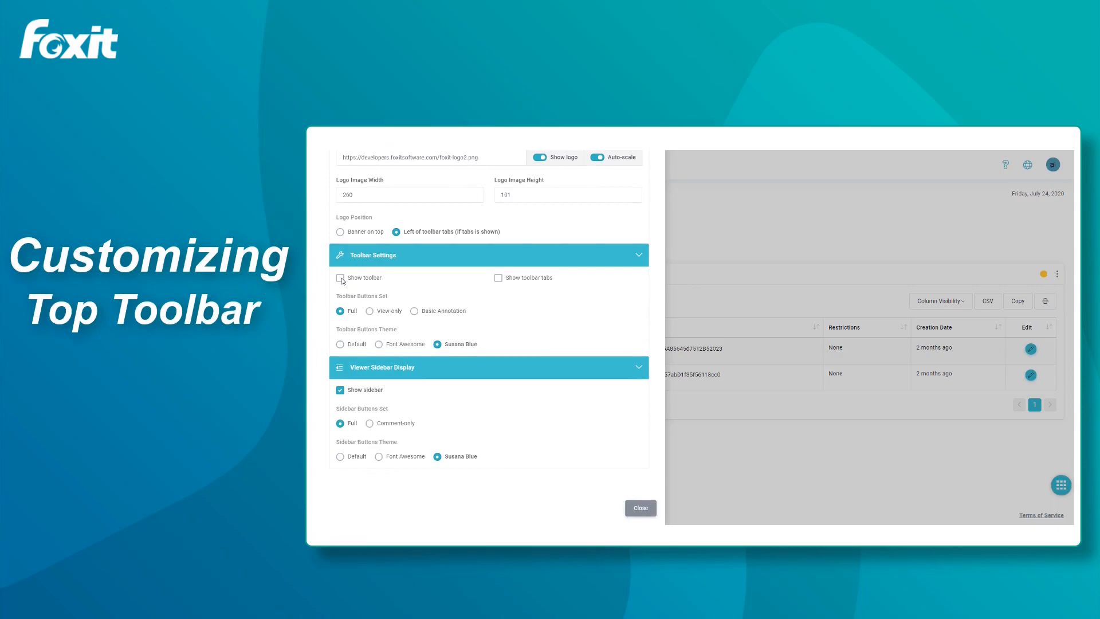
Enable Show toolbar and choose the View-only Toolbar Buttons Set
{"action": "left_click", "coordinate": [340, 277]}
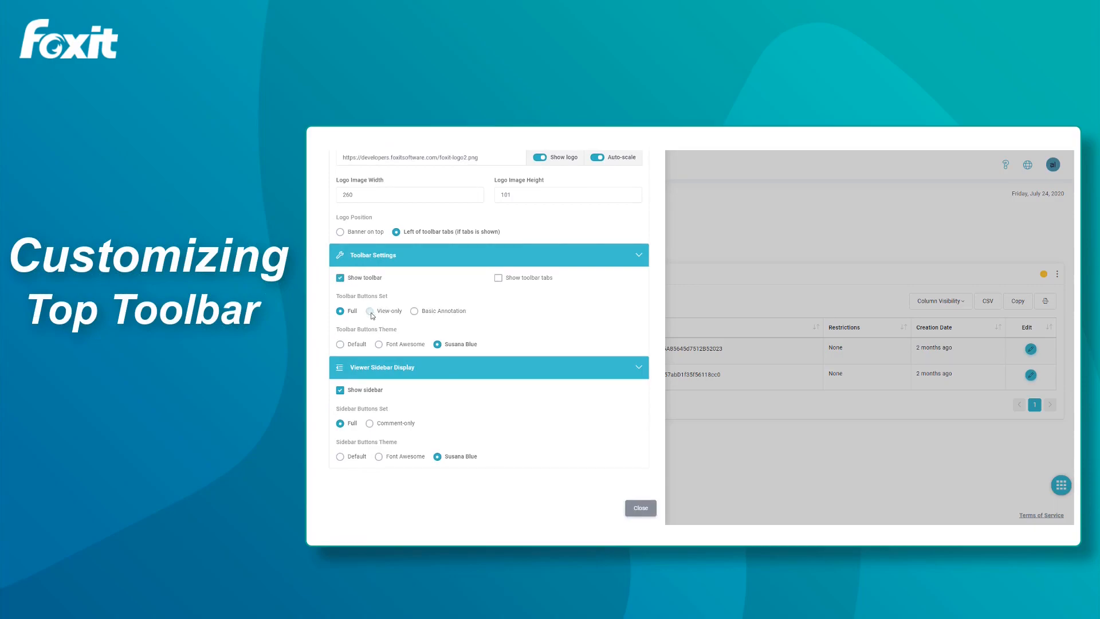
{"action": "left_click", "coordinate": [370, 310]}
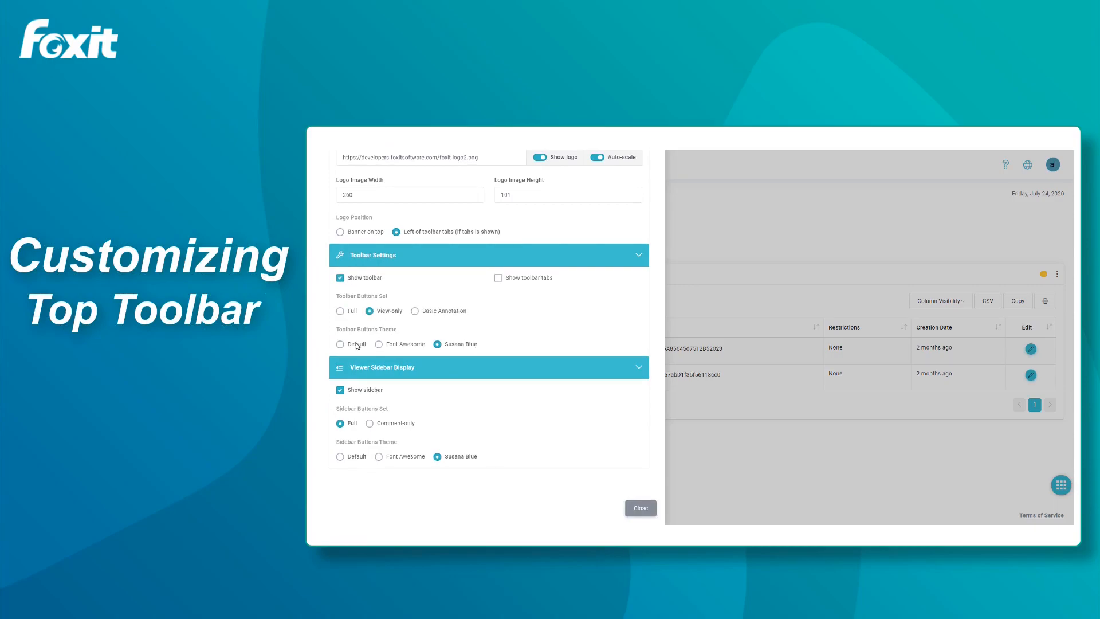
{"action": "scroll", "scroll_direction": "up", "scroll_amount": 3}
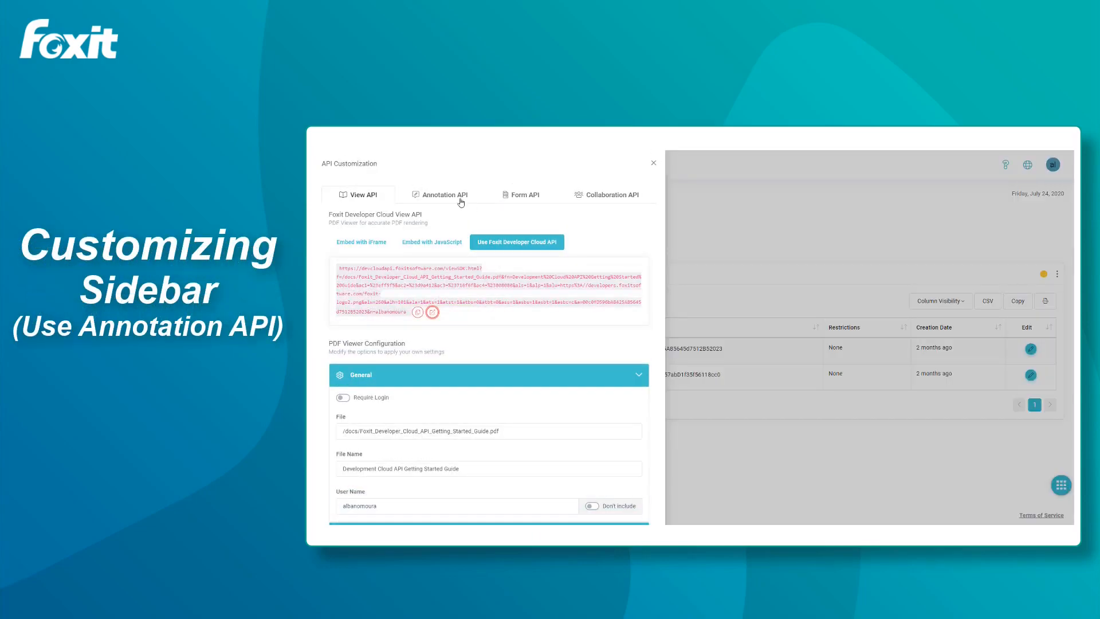
Switch to the Annotation API tab and preview the viewer from its embed link
{"action": "left_click", "coordinate": [444, 194]}
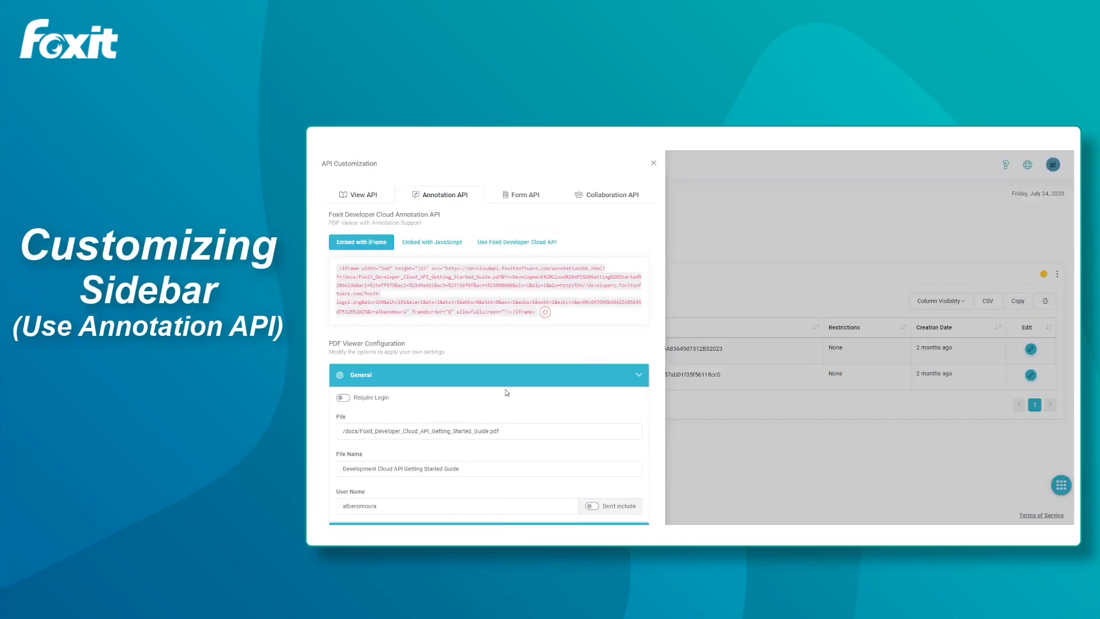
{"action": "scroll", "scroll_direction": "down", "scroll_amount": 3}
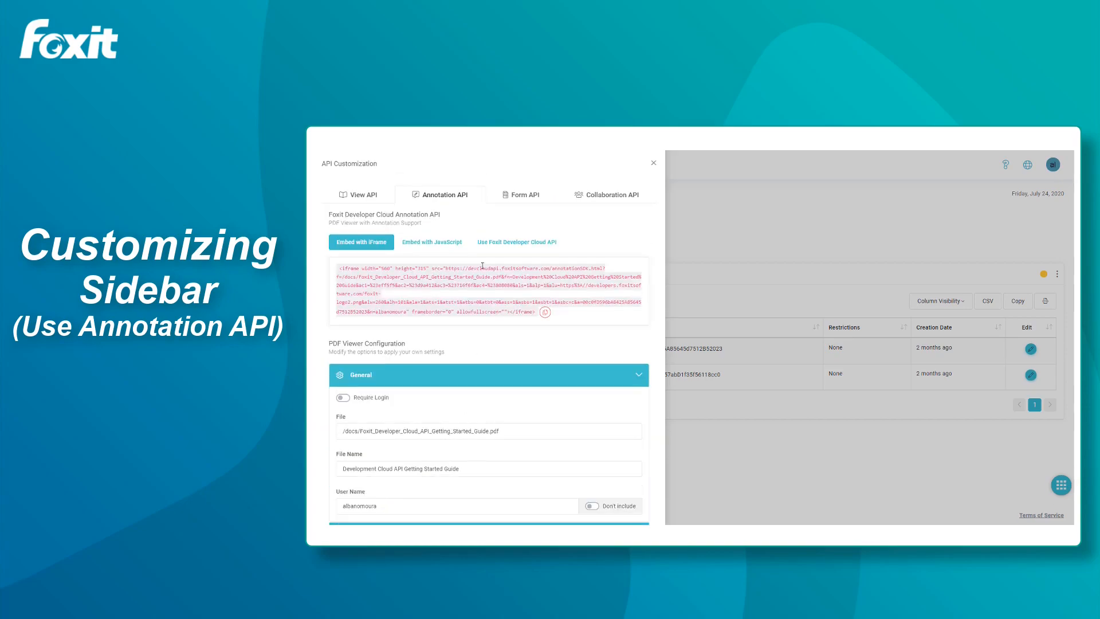
{"action": "left_click", "coordinate": [516, 241]}
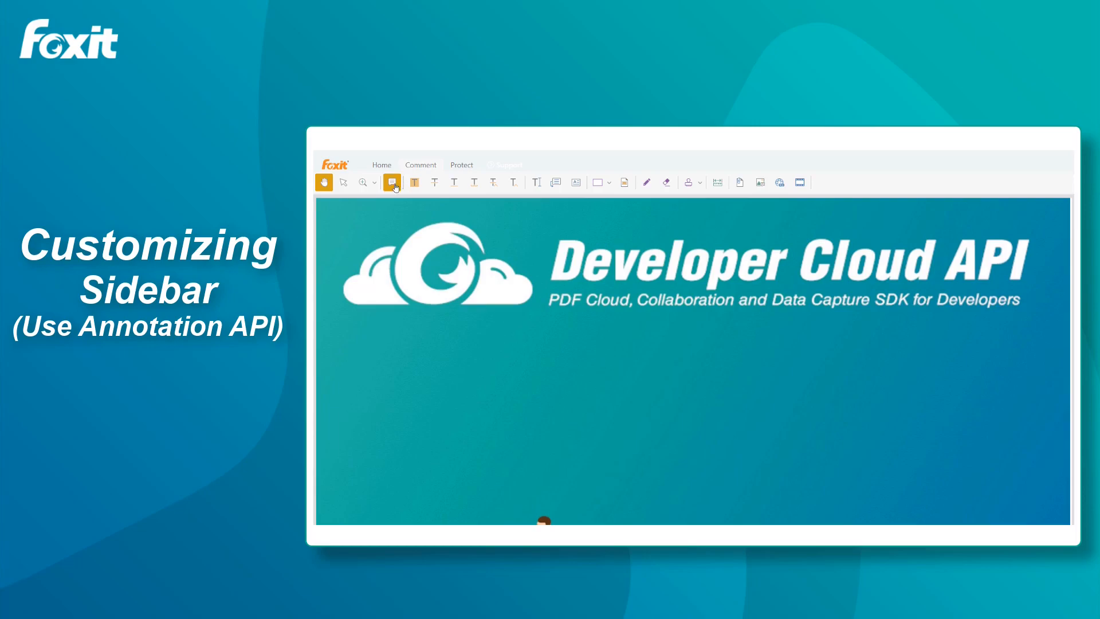
Show the sidebar comment list with its one existing comment
{"action": "left_click", "coordinate": [394, 182]}
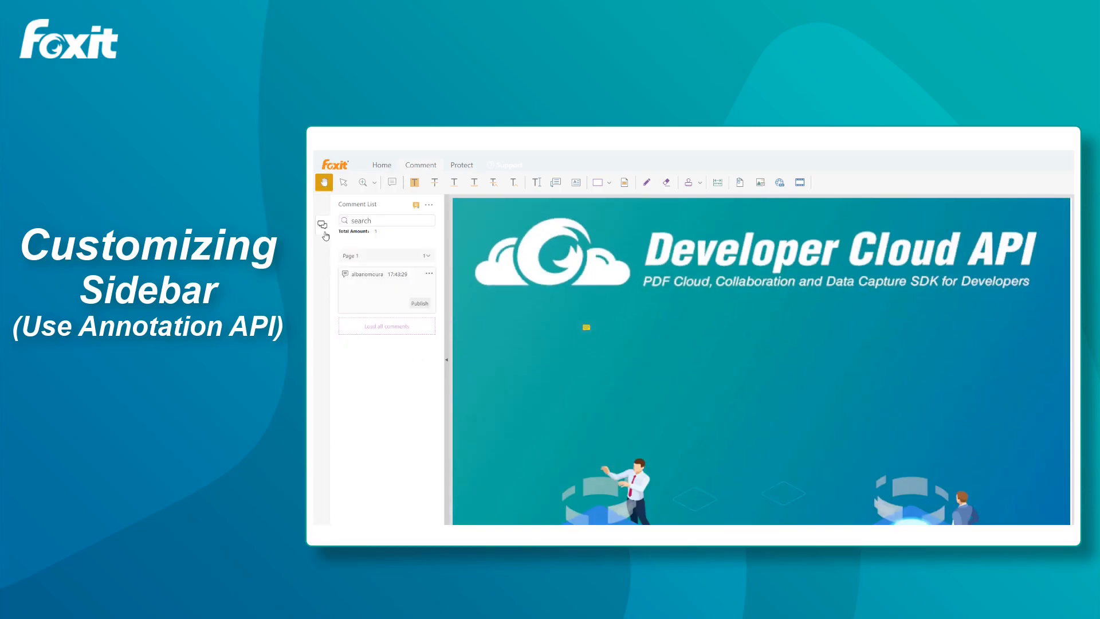
{"action": "mouse_move", "coordinate": [346, 331]}
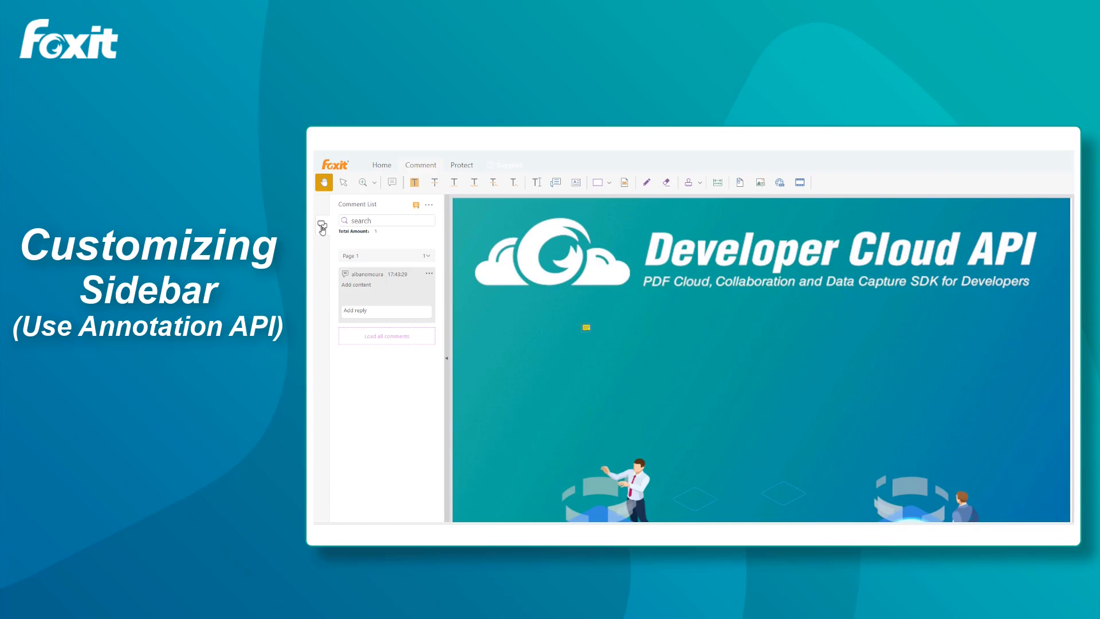
{"action": "mouse_move", "coordinate": [323, 224]}
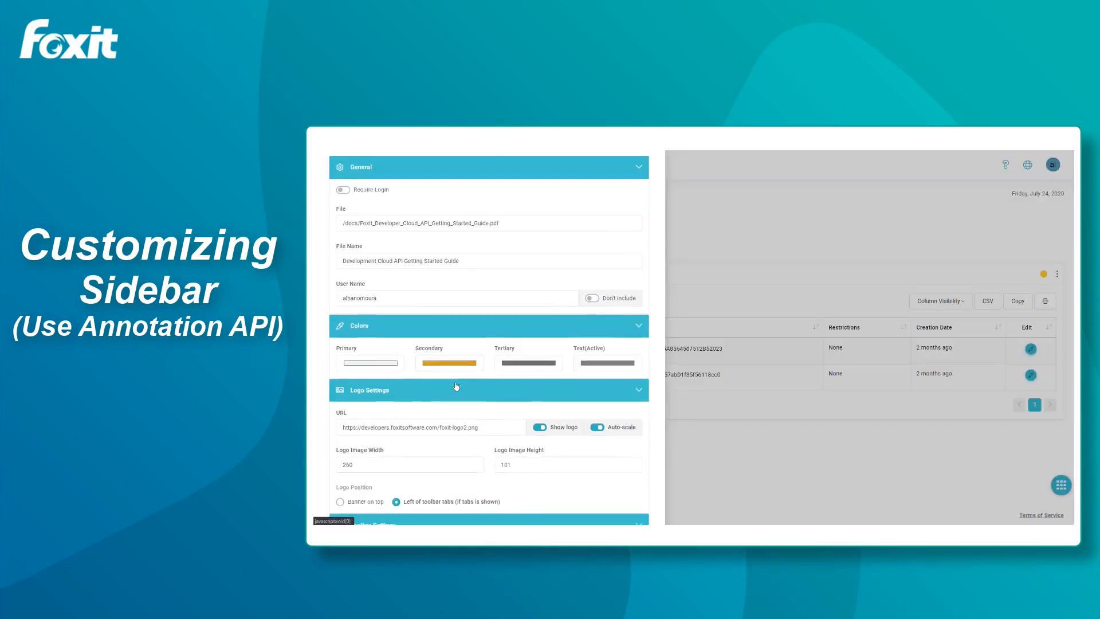
Scroll down through the Annotation API settings
{"action": "scroll", "scroll_direction": "down", "scroll_amount": 3}
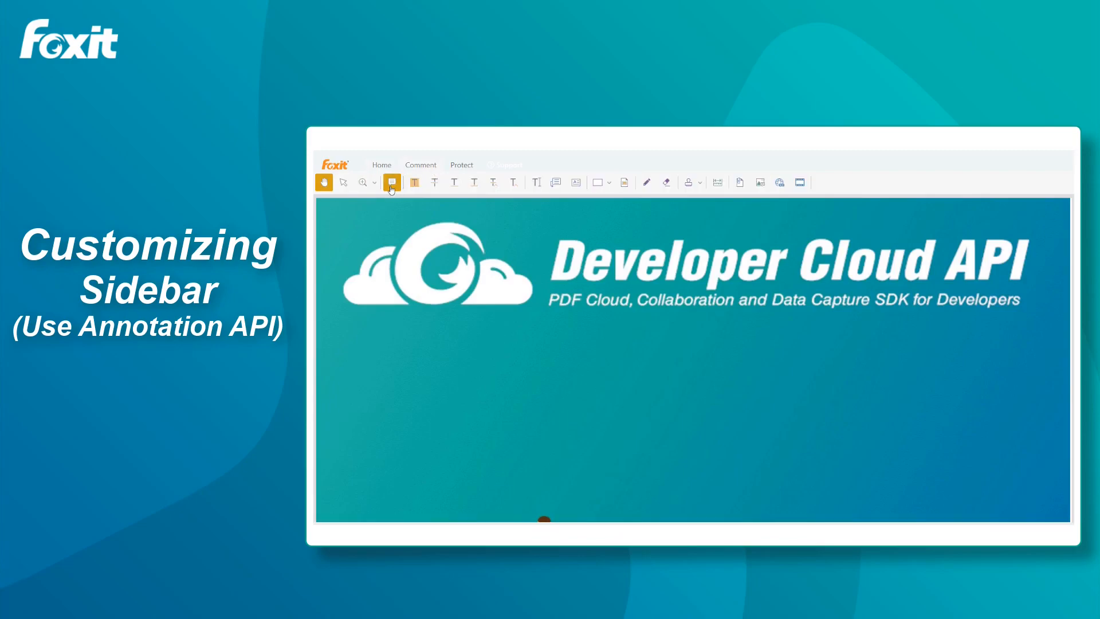
Check the layers and bookmarks panels, then close the preview and API Customization dialog
{"action": "left_click", "coordinate": [393, 182]}
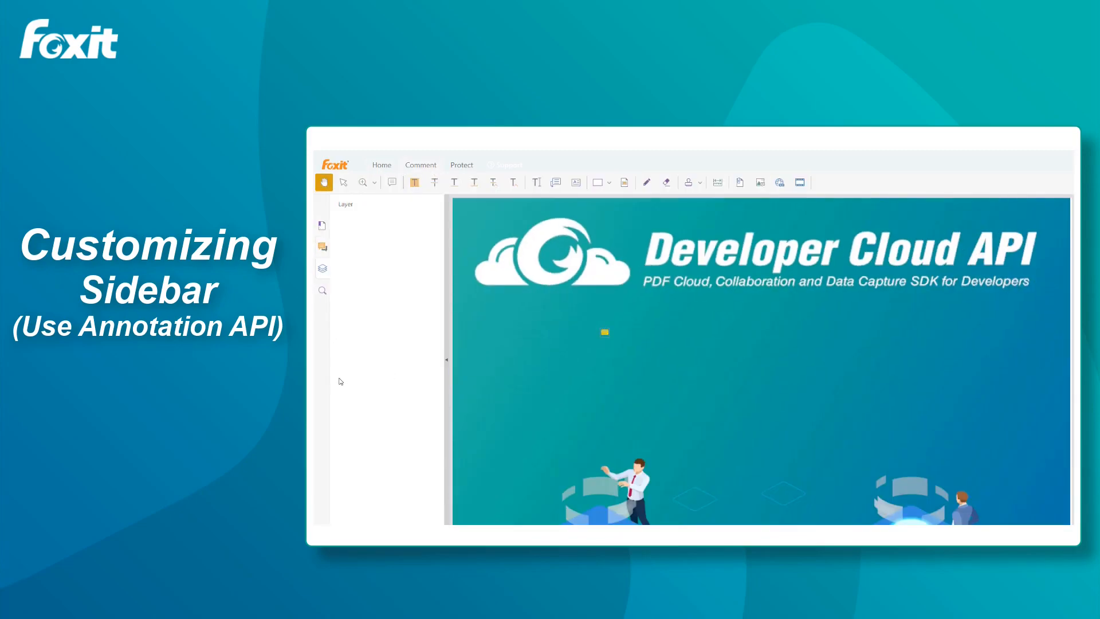
{"action": "left_click", "coordinate": [322, 247]}
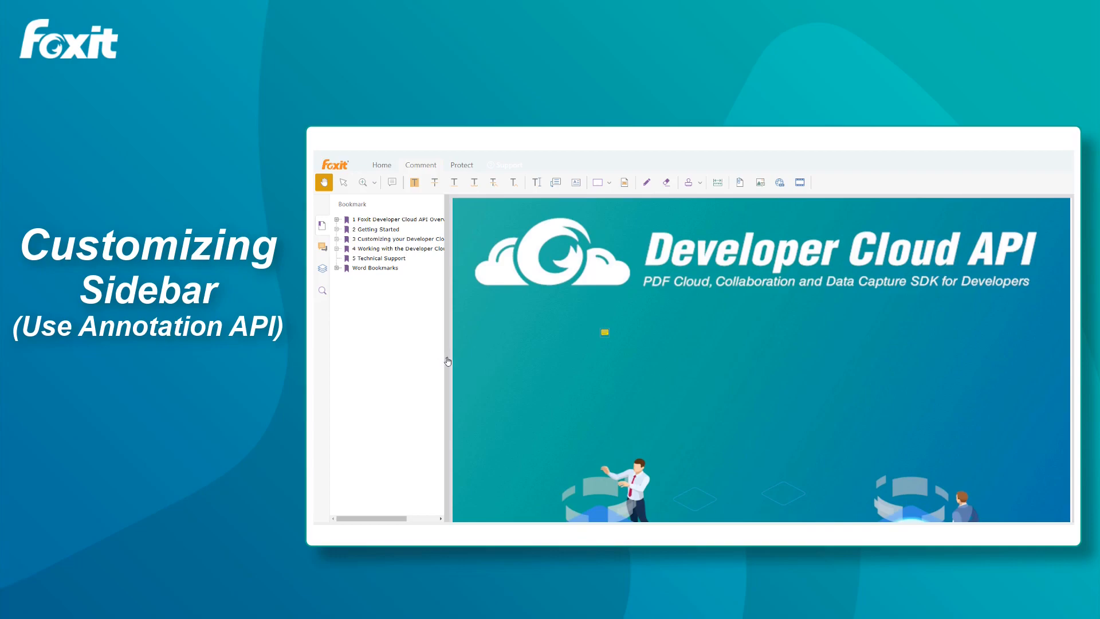
{"action": "left_click", "coordinate": [322, 210]}
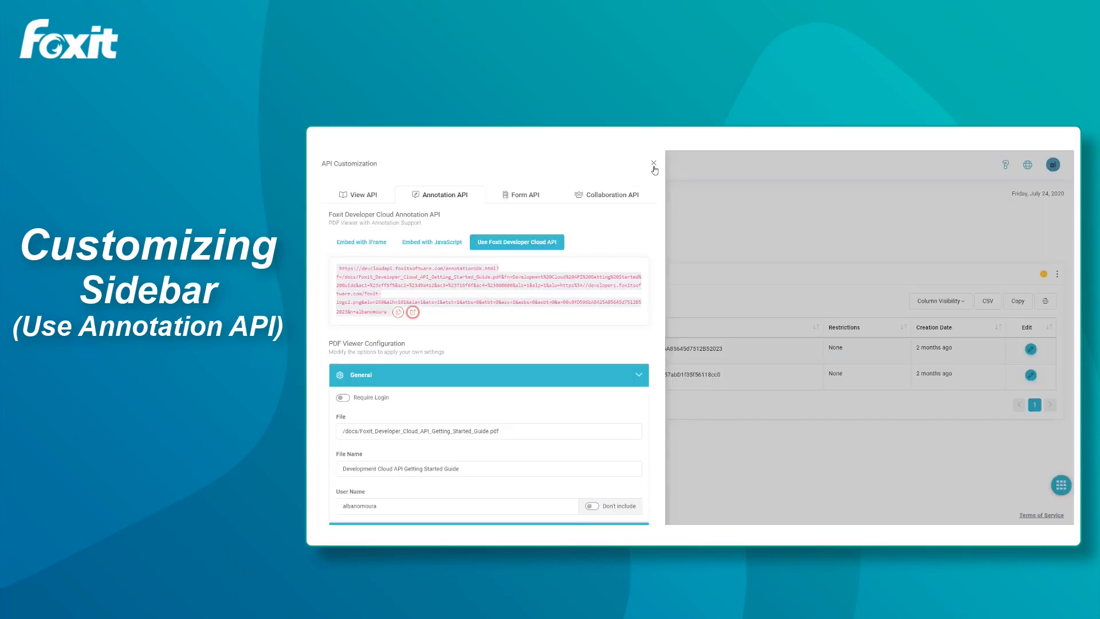
{"action": "left_click", "coordinate": [652, 163]}
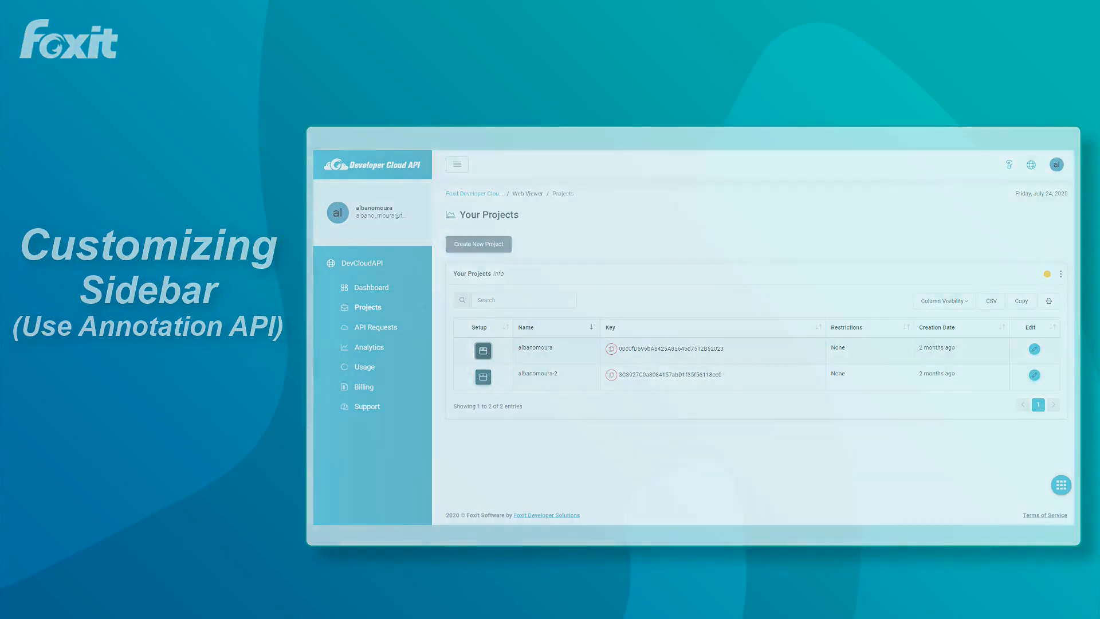